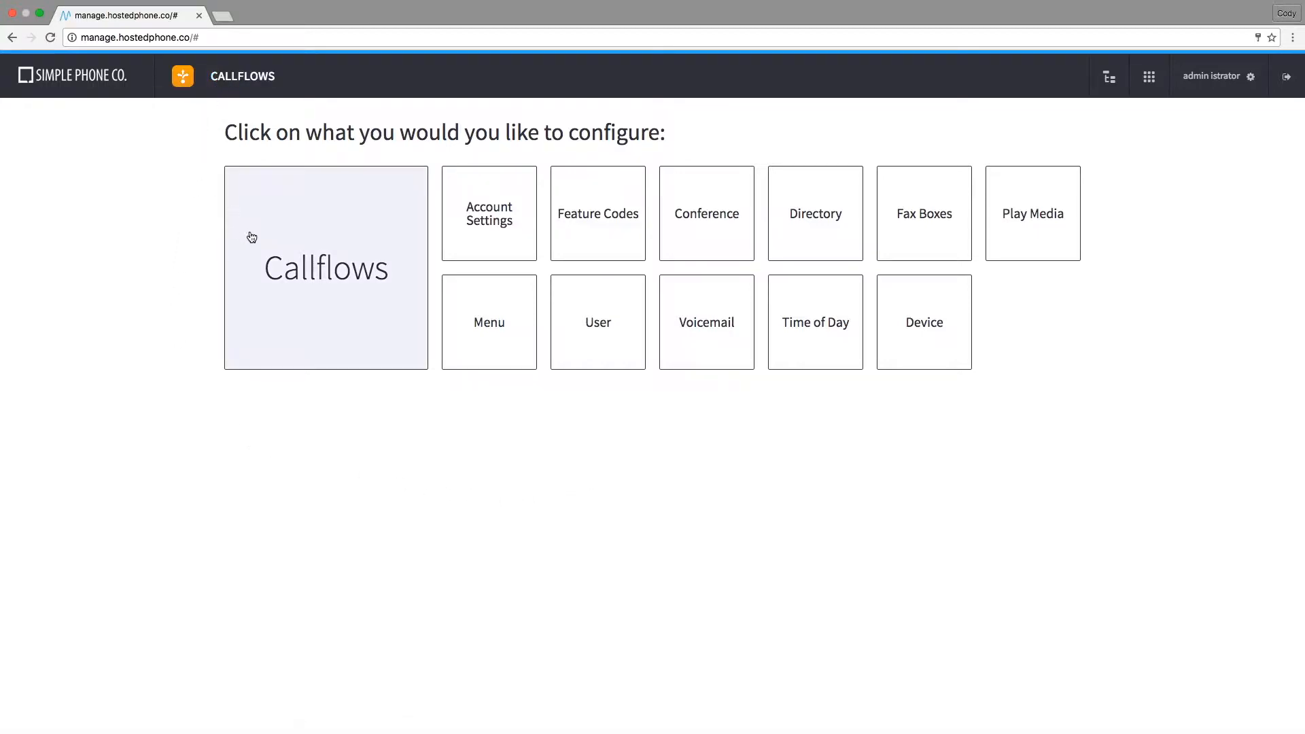
Step: Go to the Callflows section from the configuration home page
left_click(324, 268)
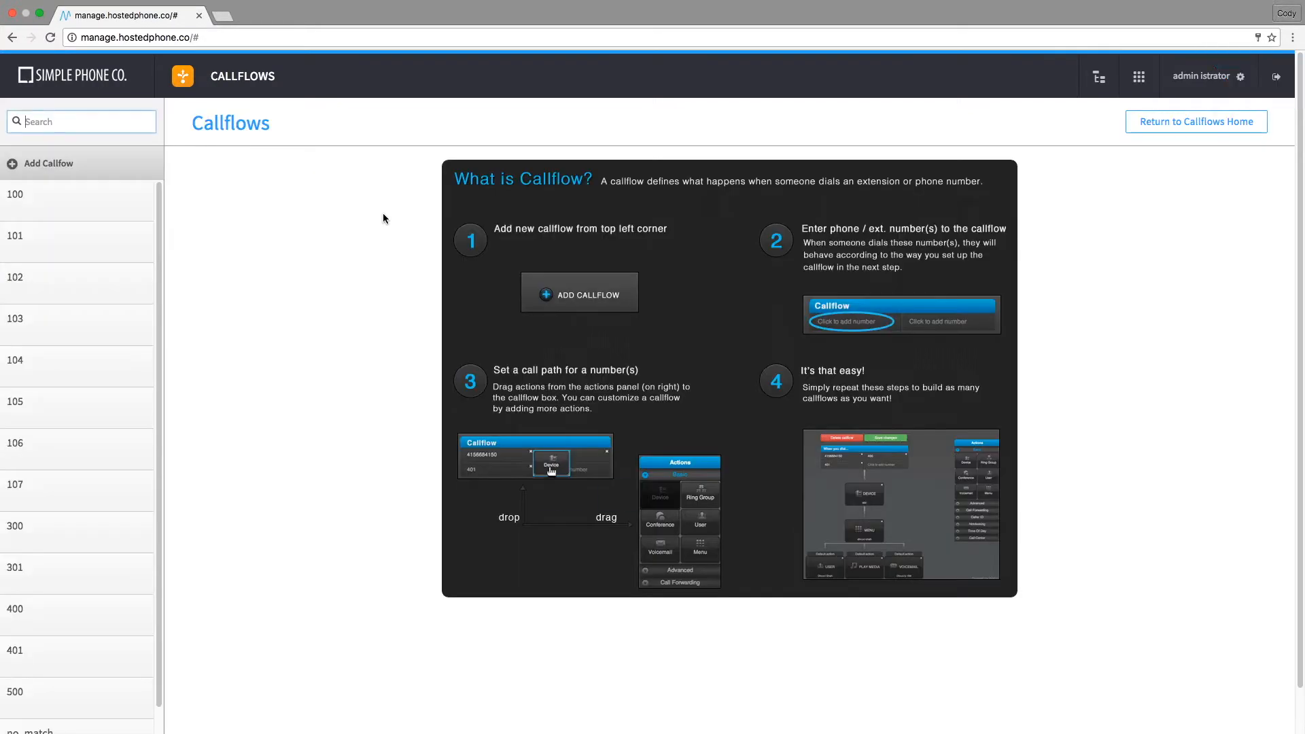
left_click(46, 163)
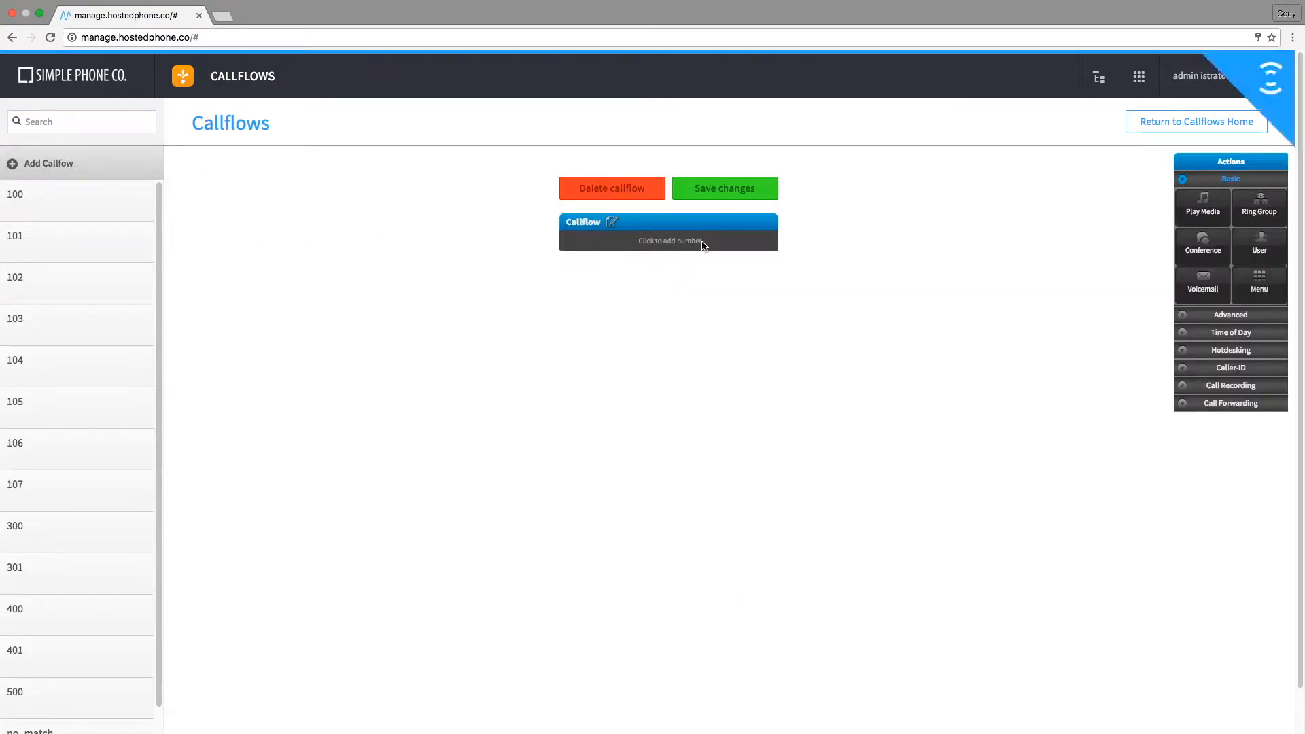
left_click(669, 242)
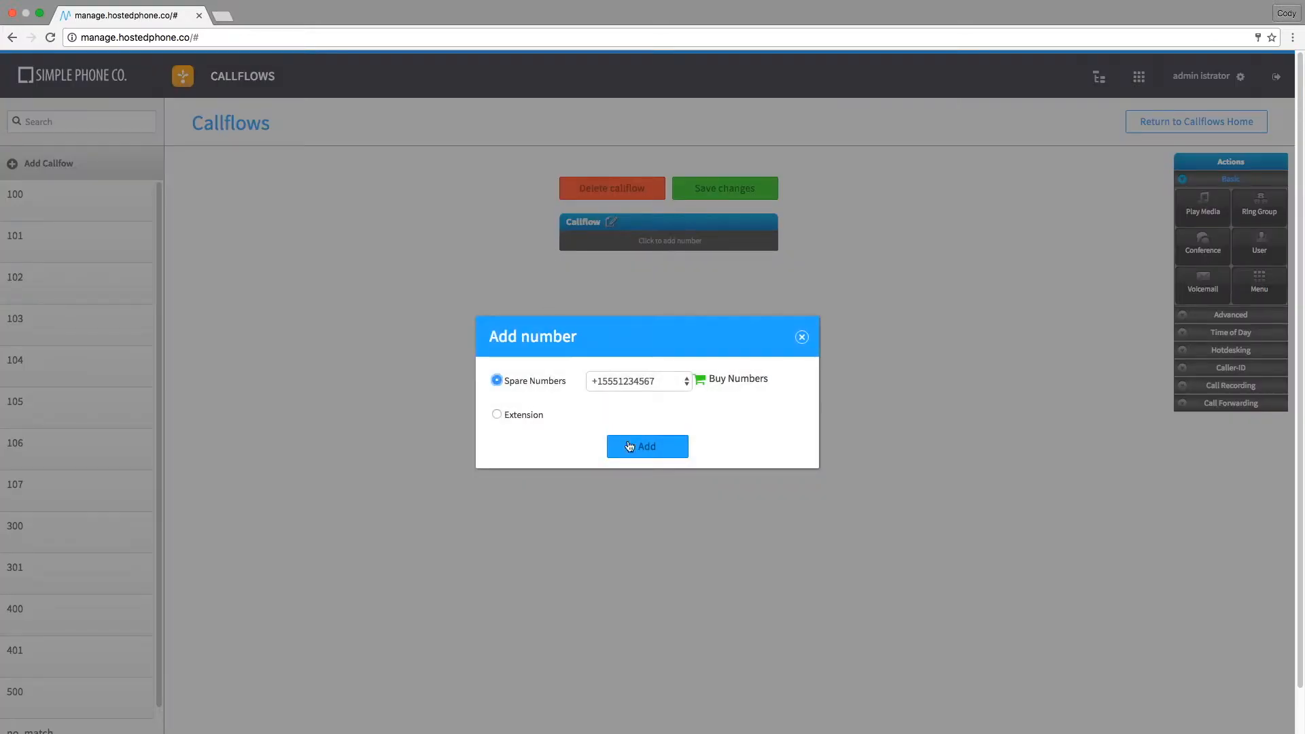
left_click(647, 446)
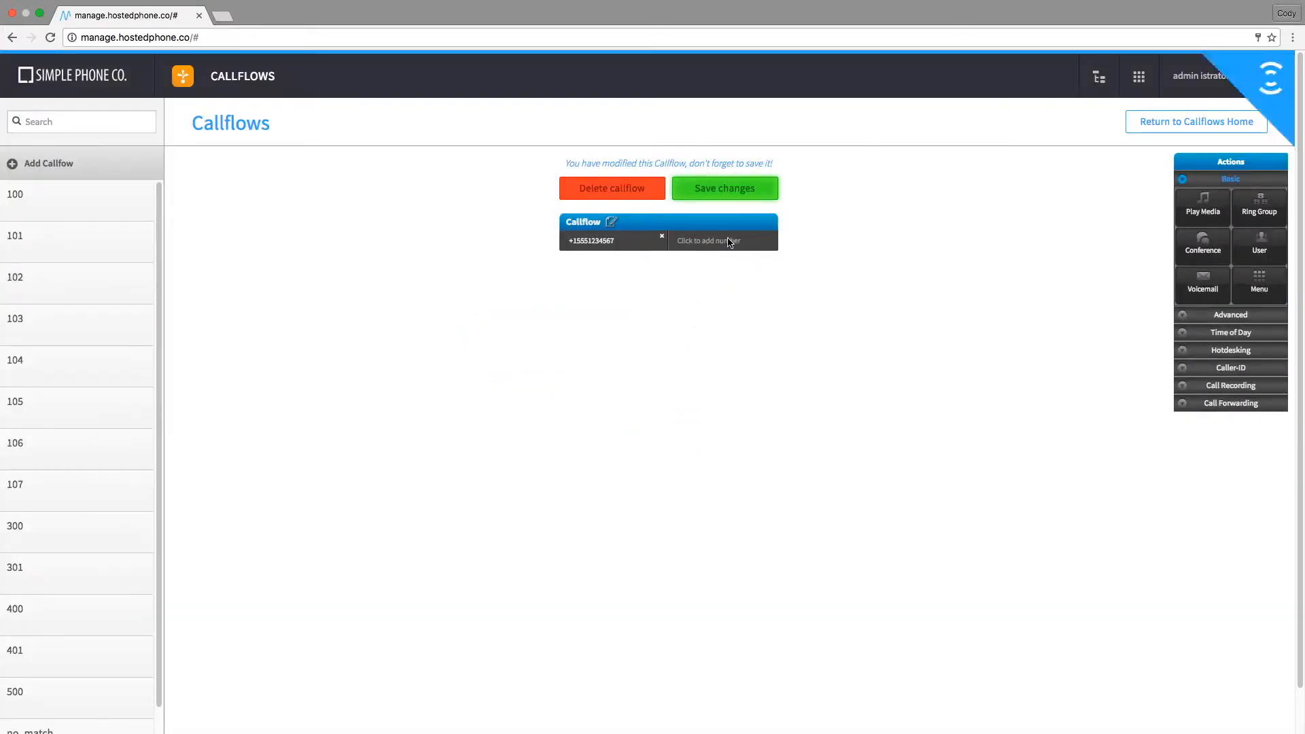
left_click(709, 240)
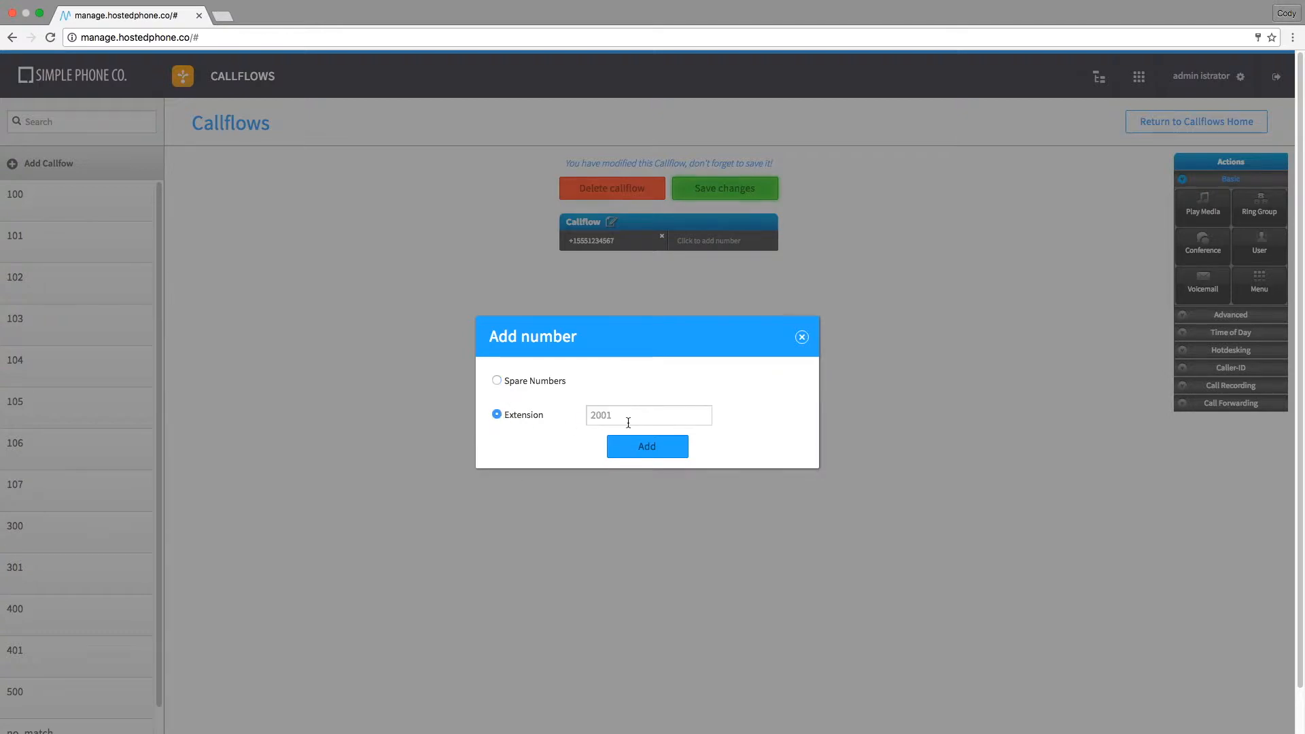
type("6000")
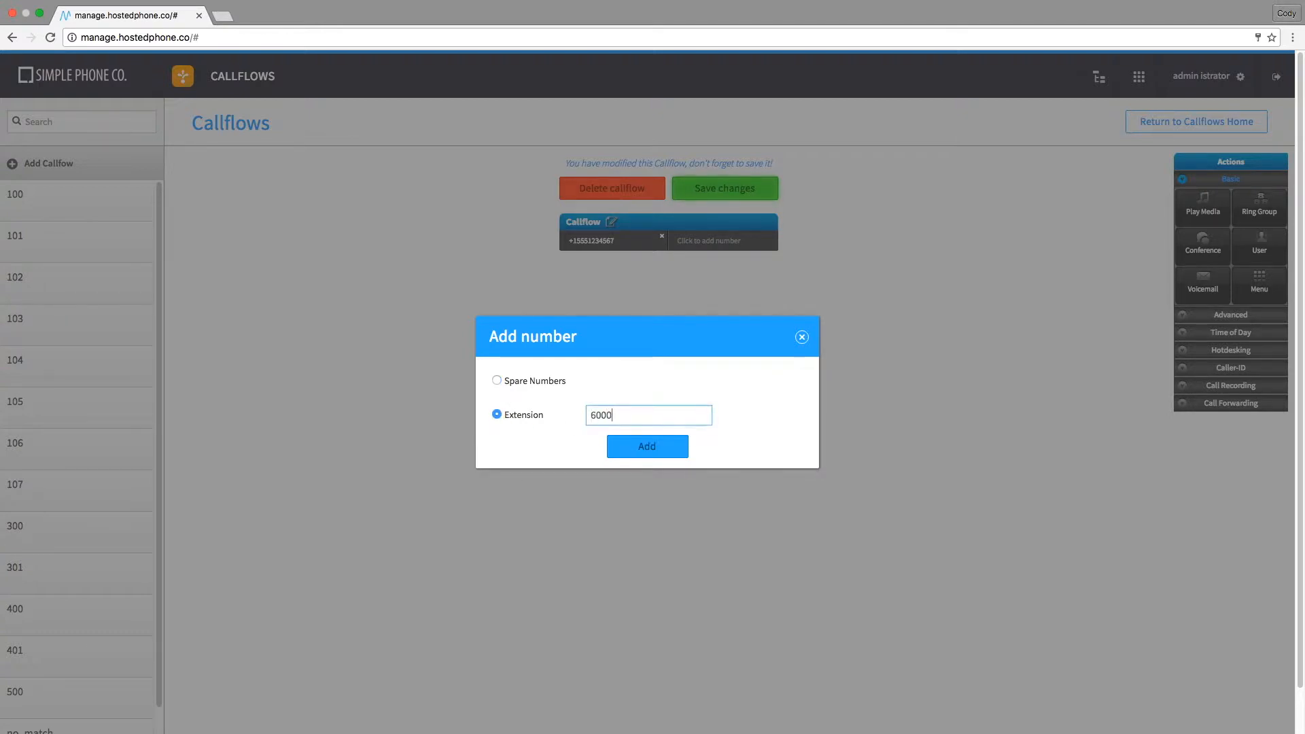
left_click(647, 446)
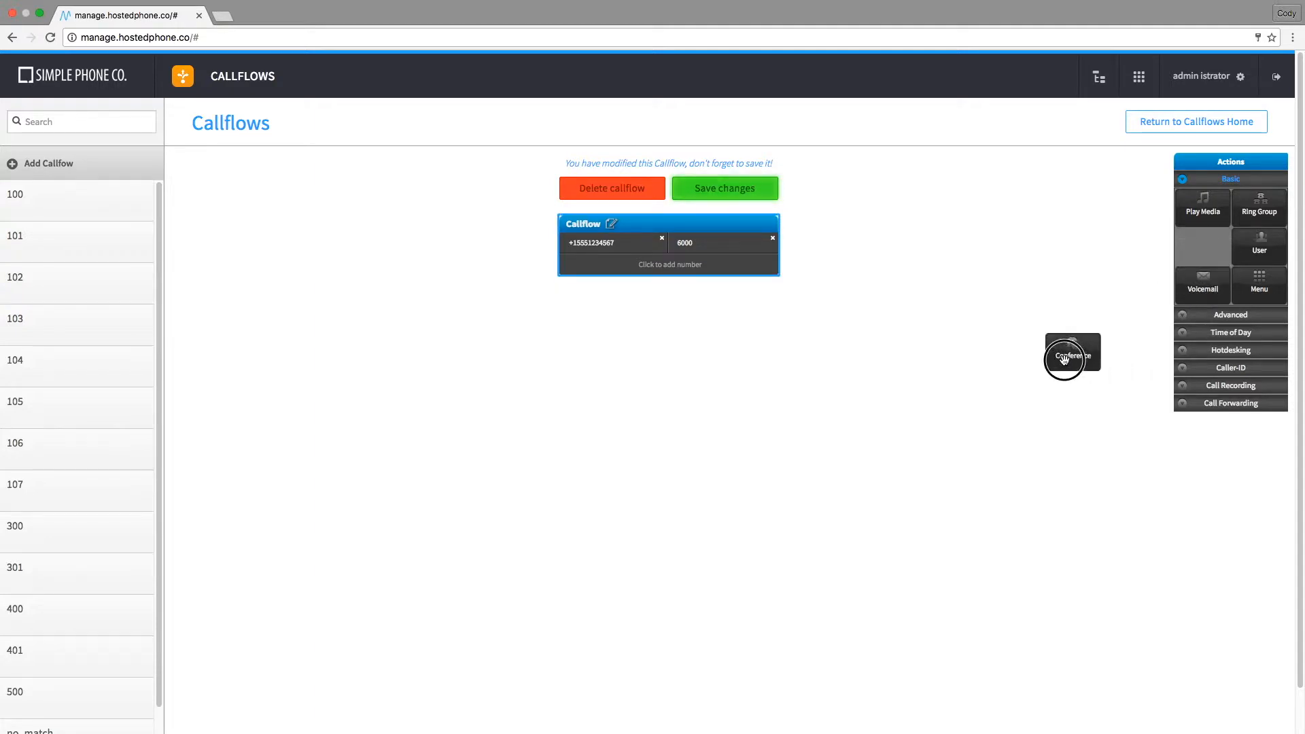
left_click_drag(1073, 353, 669, 267)
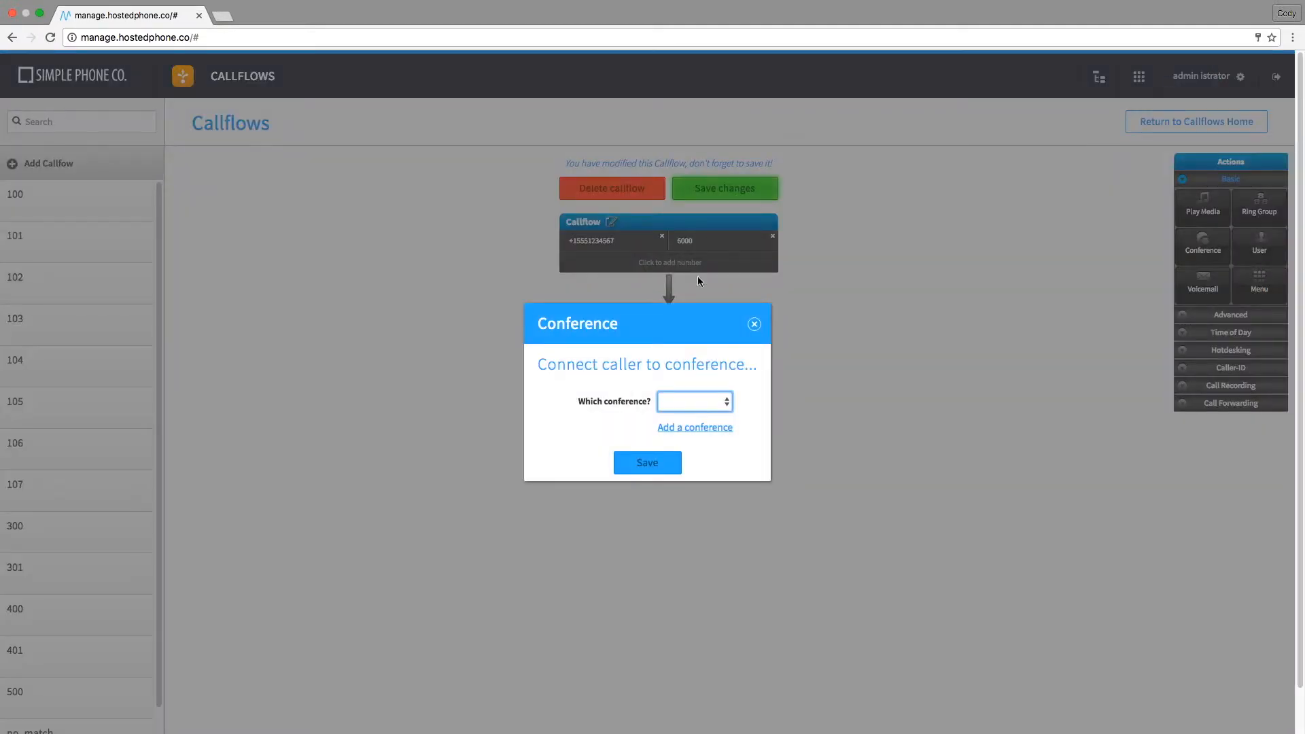
left_click(695, 427)
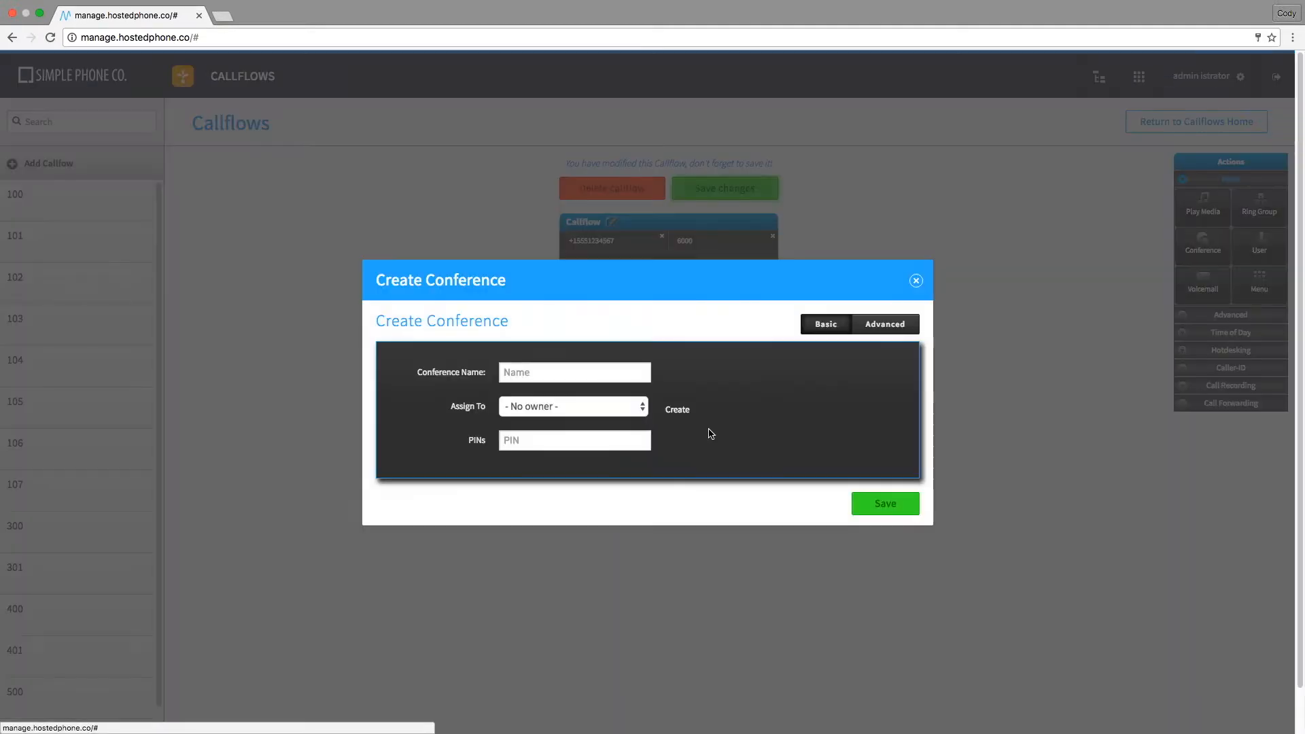
type("S")
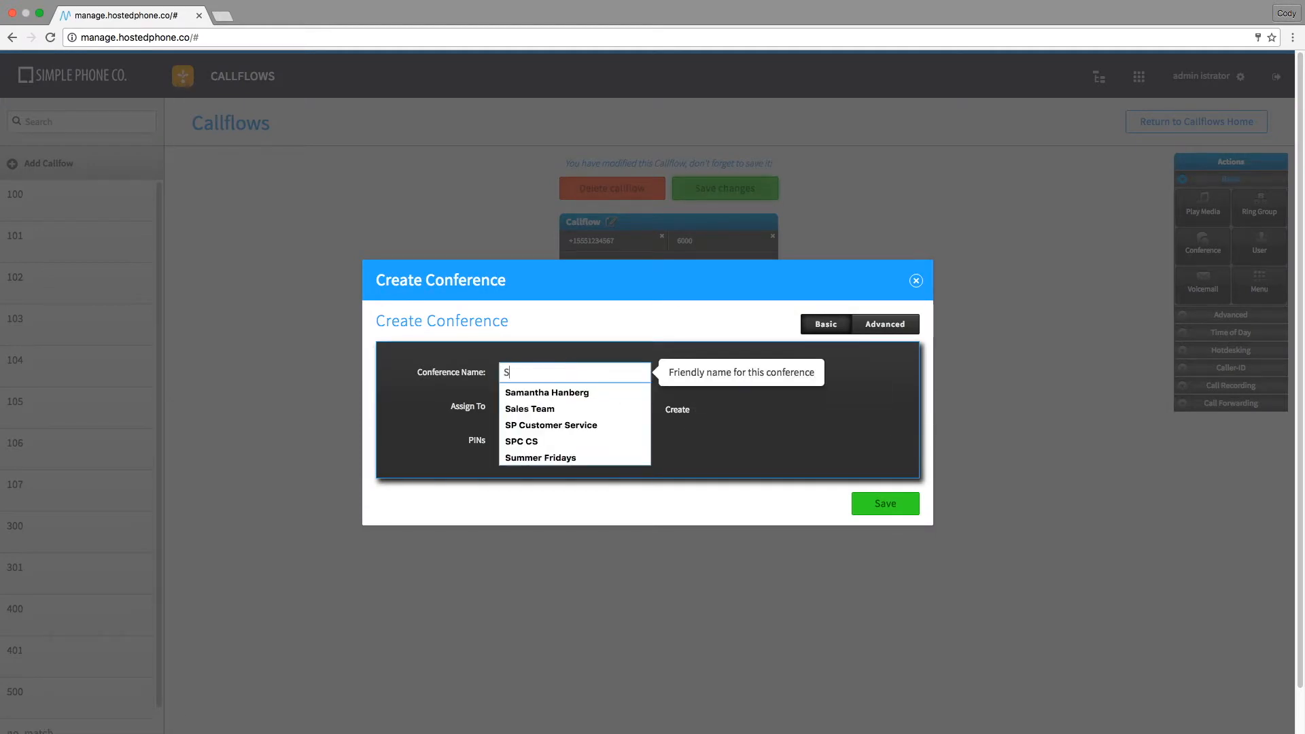
left_click(528, 409)
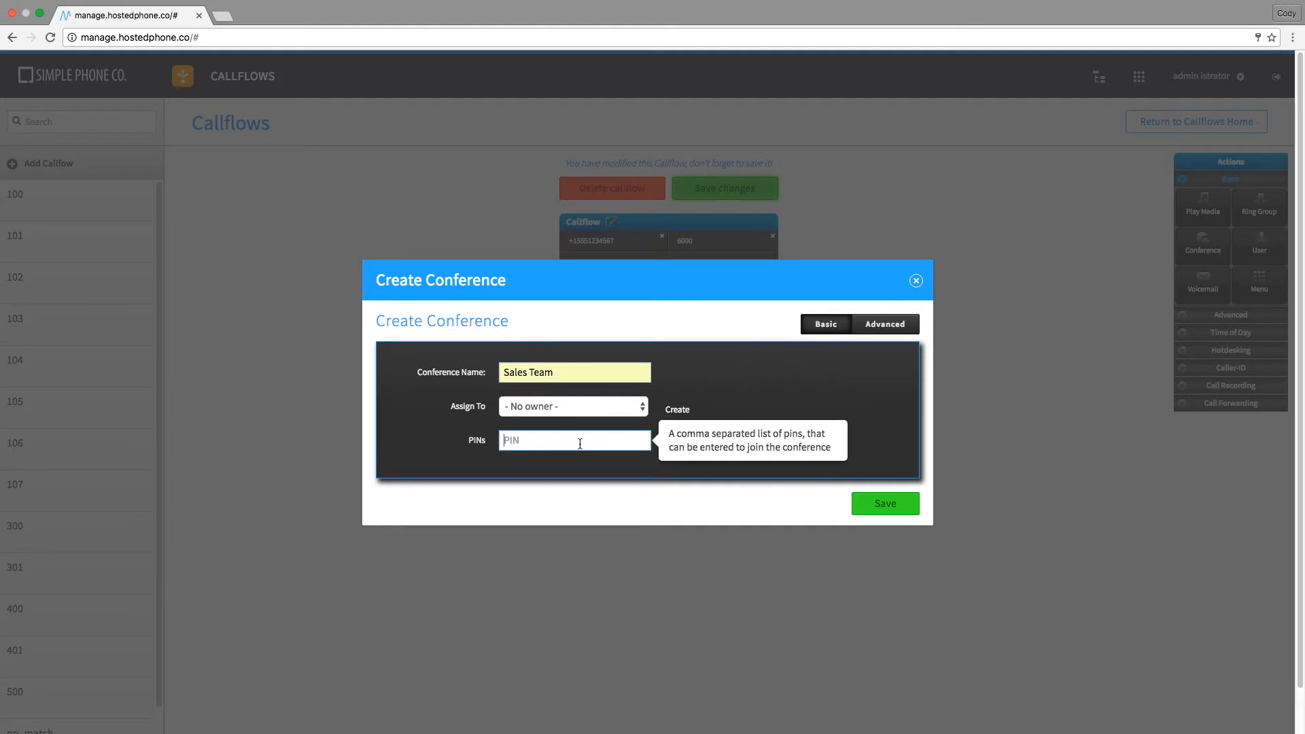
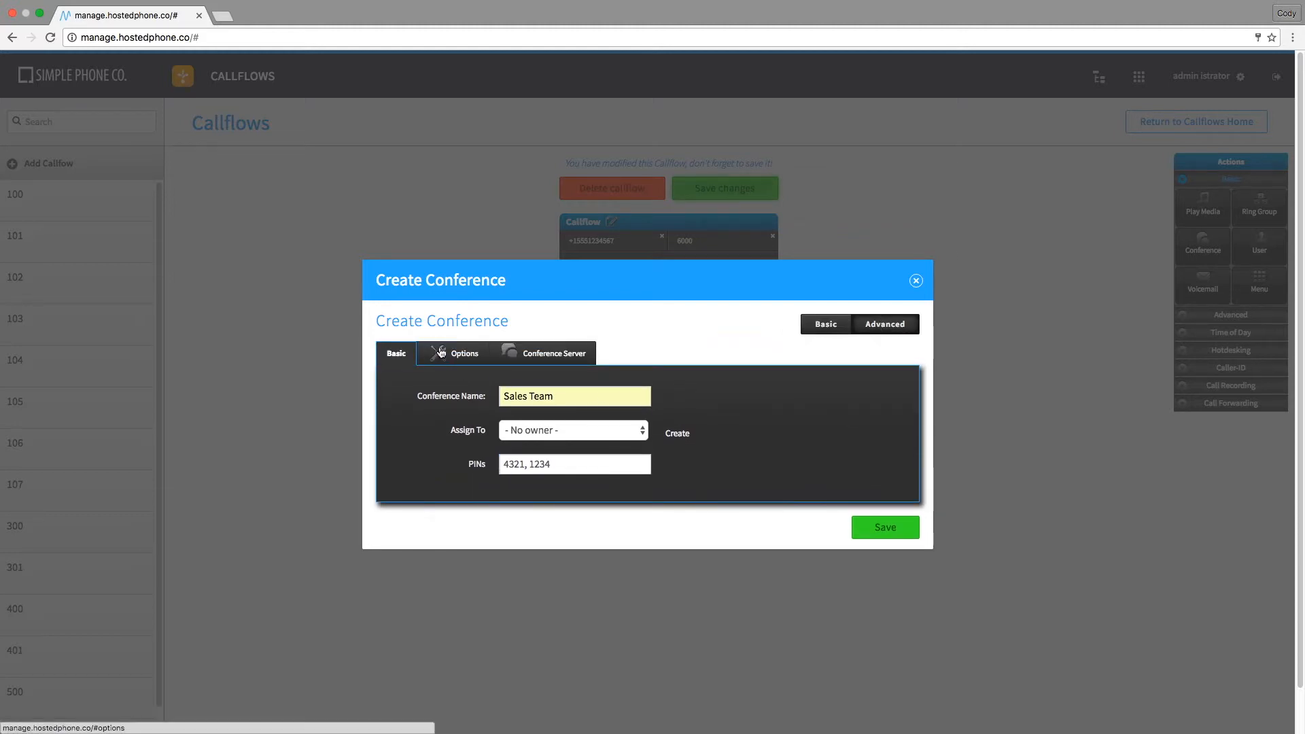
Step: Keep Play Entry/Exit Tone enabled in Options and save the Sales Team conference
left_click(454, 354)
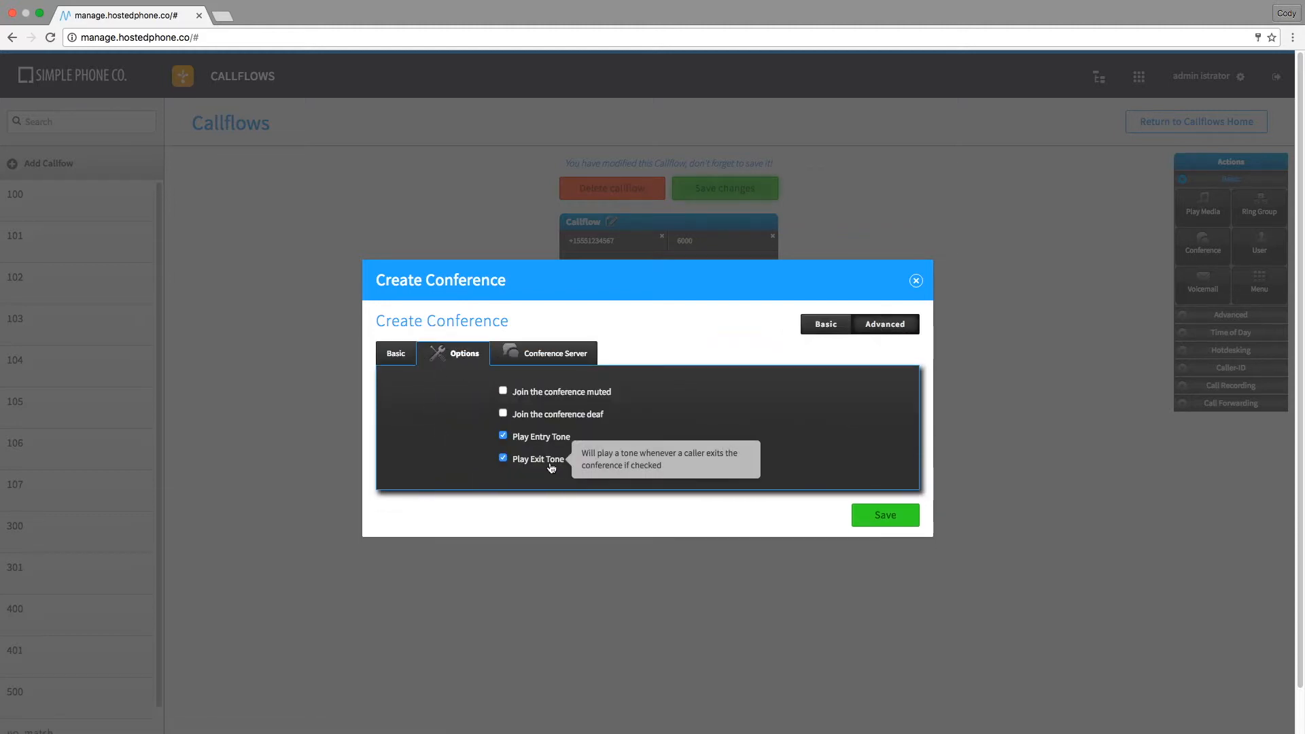
mouse_move(454, 461)
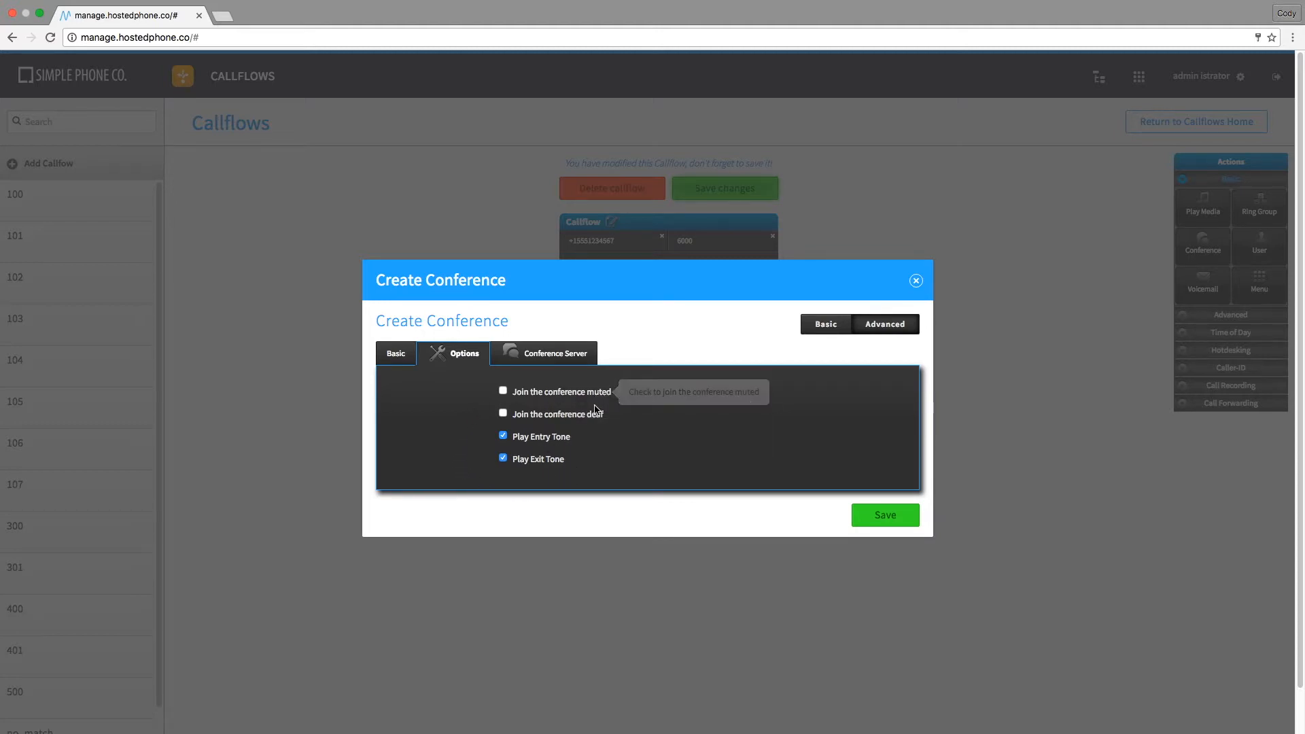
mouse_move(892, 416)
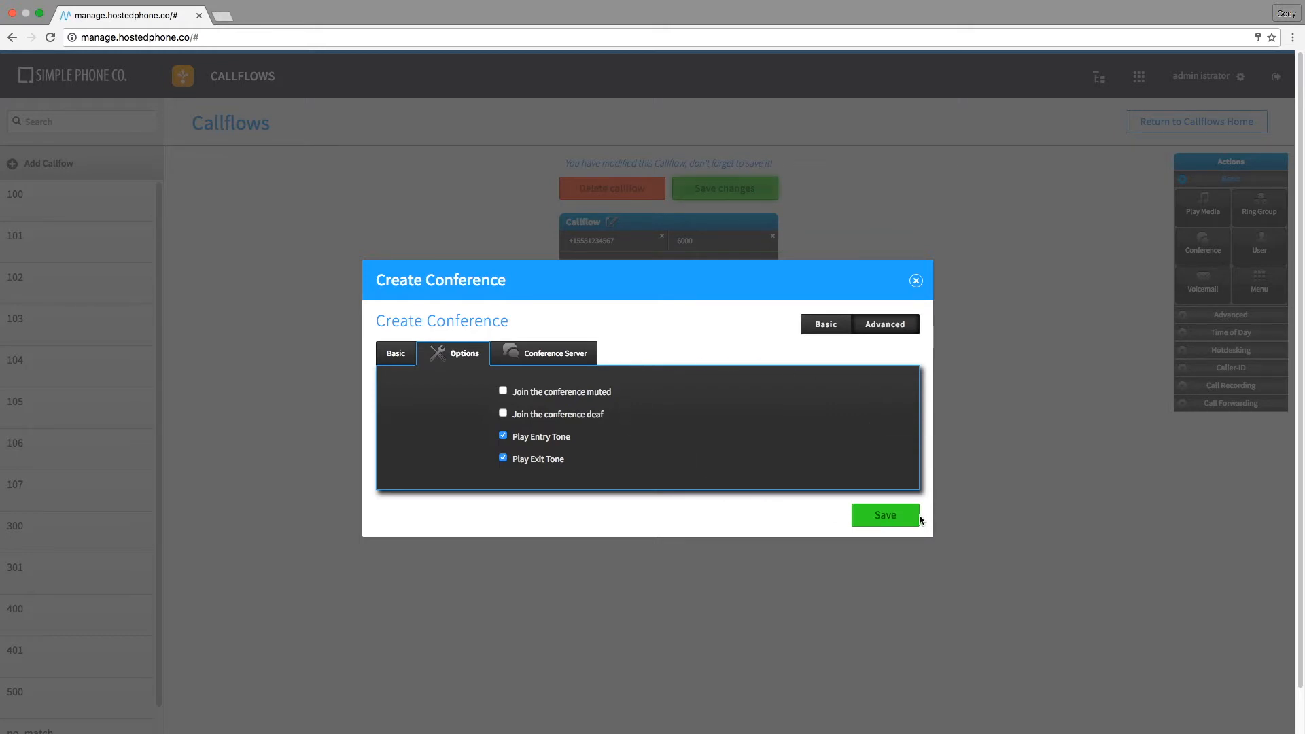
left_click(885, 514)
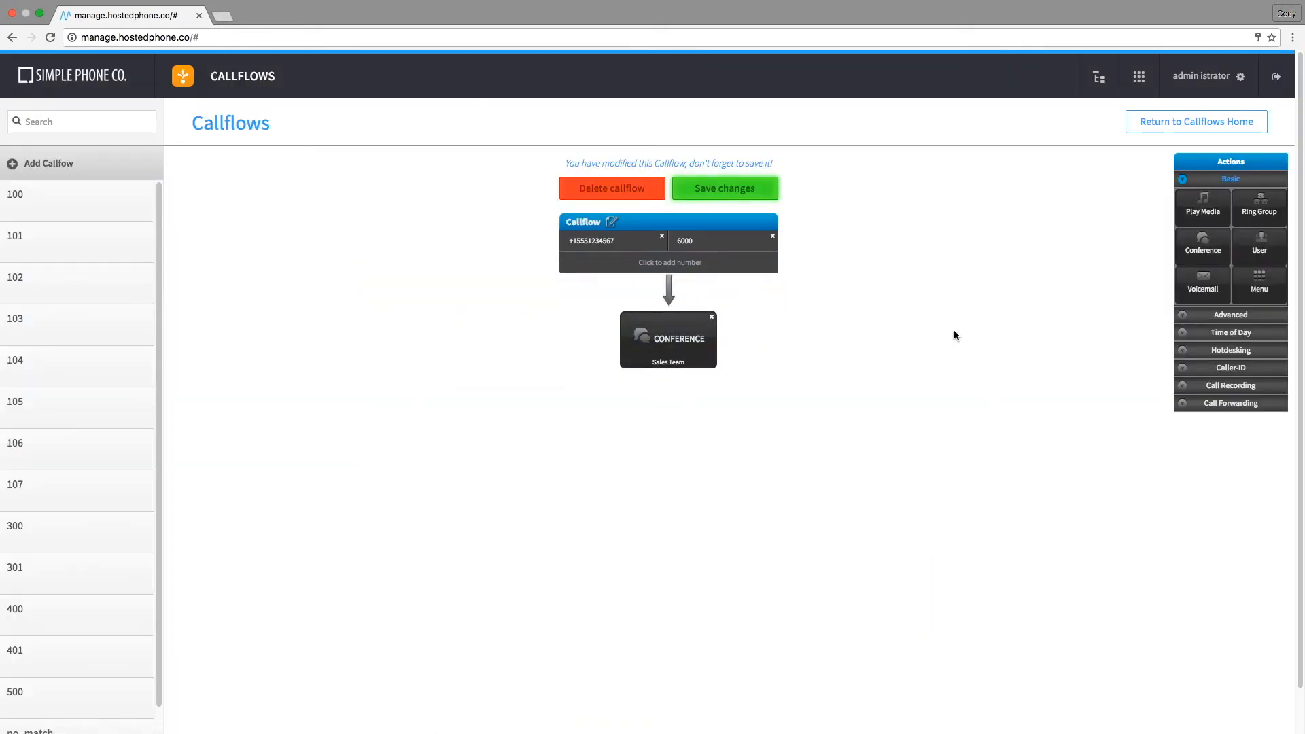
left_click(723, 188)
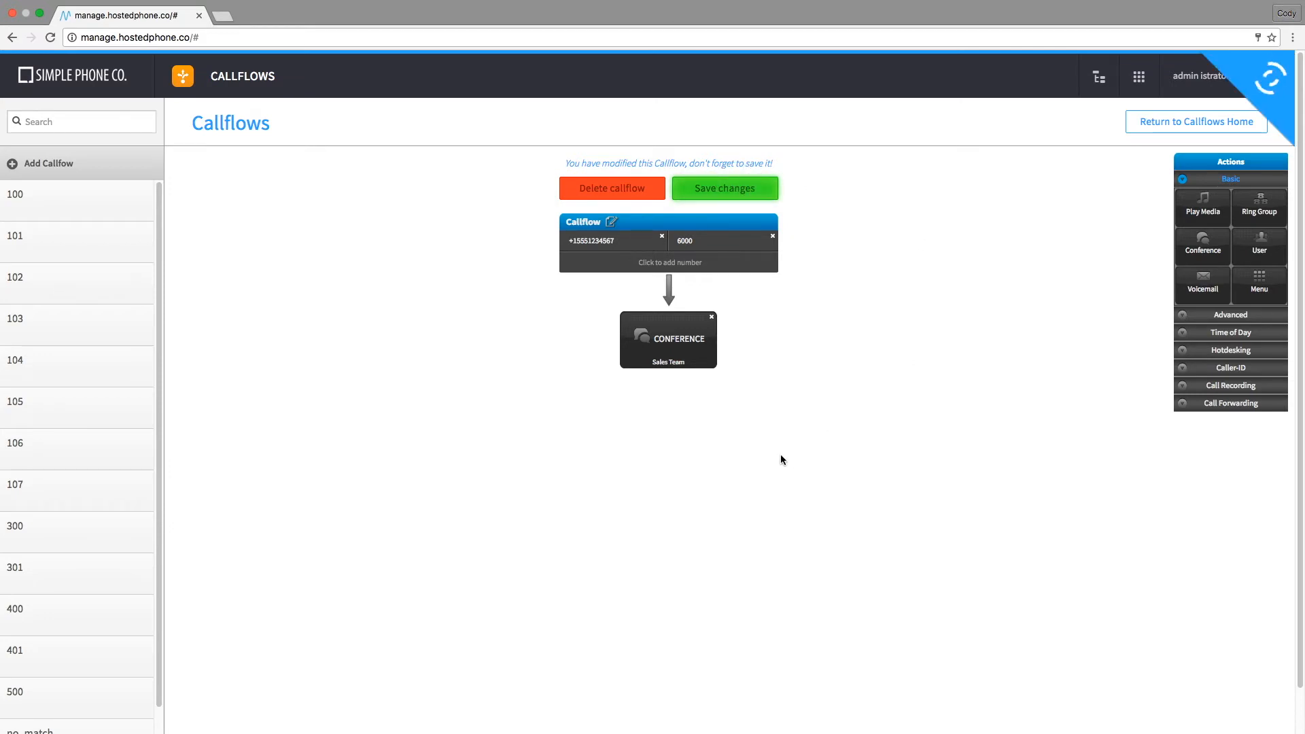
left_click(723, 188)
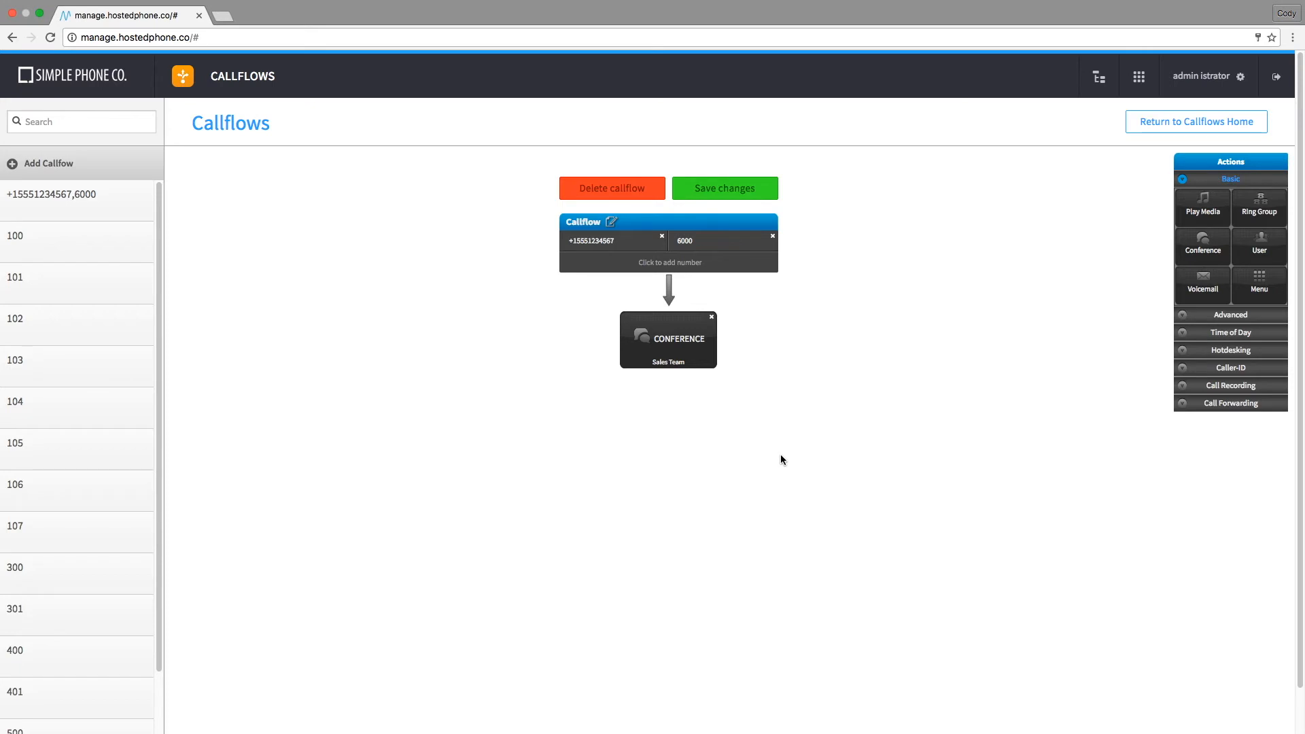